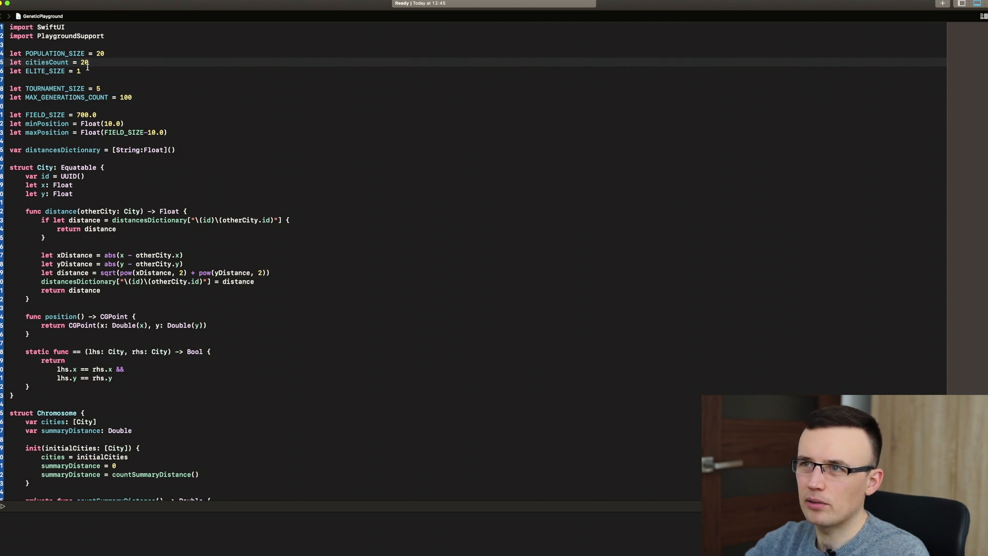
Walk through the opening declarations, highlighting the distancesDictionary distance cache lookup
double_click(44, 71)
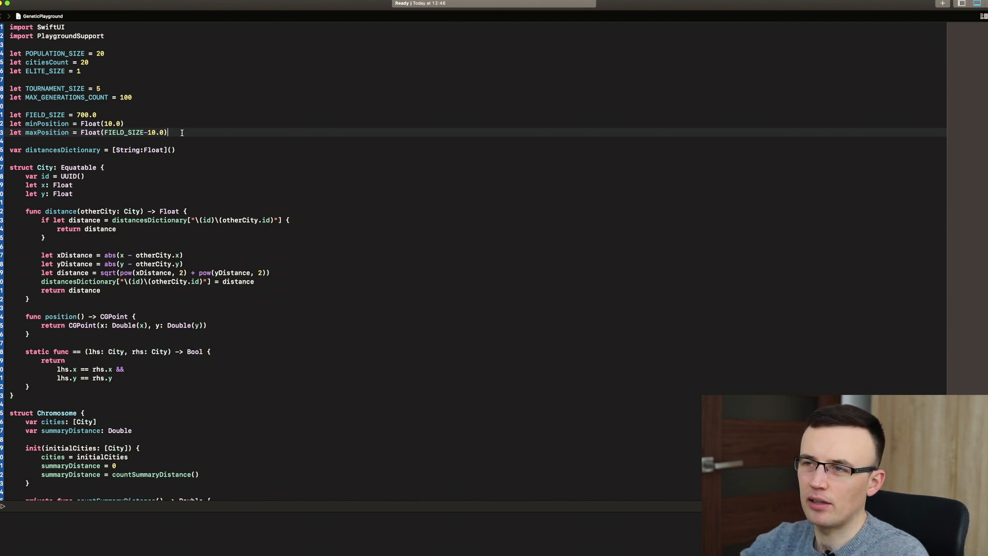
left_click(29, 149)
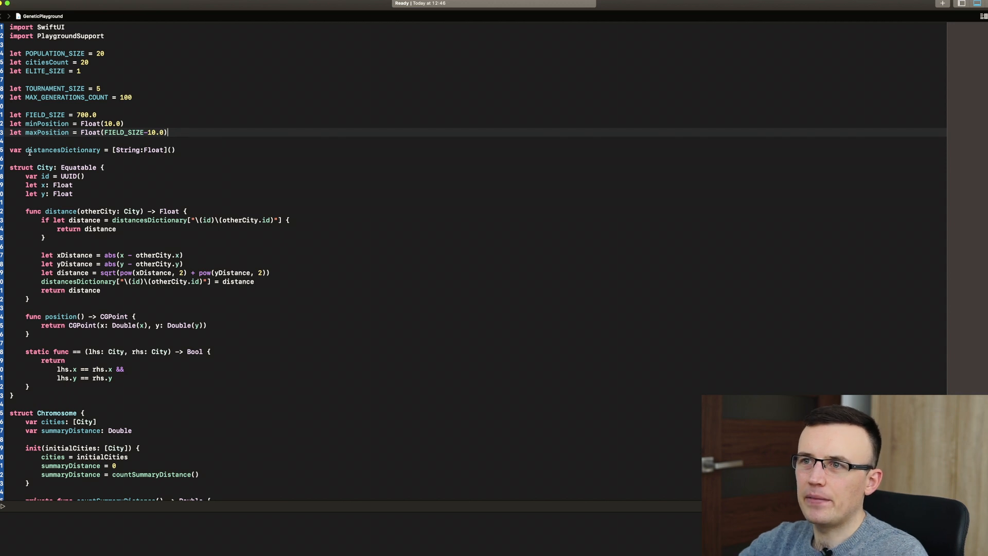
double_click(61, 149)
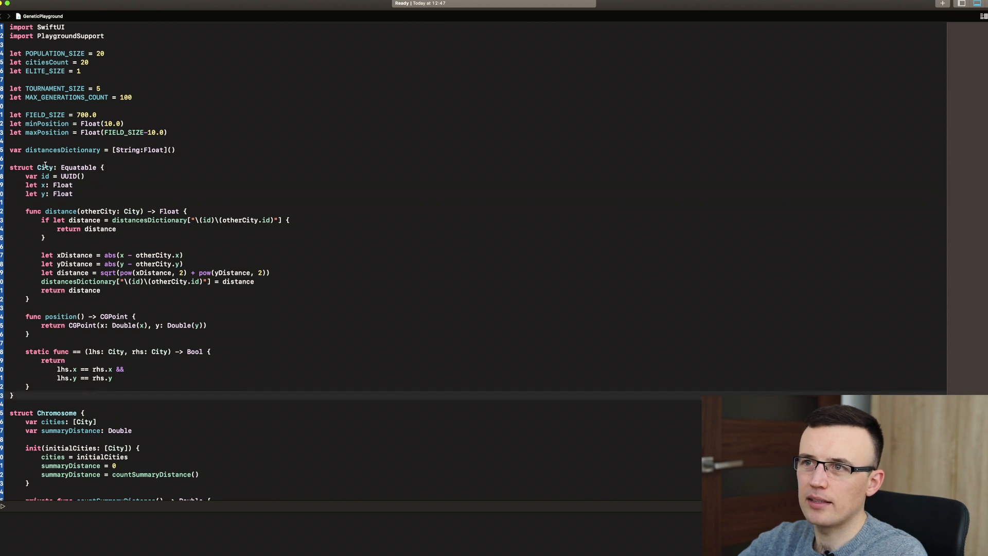
double_click(44, 176)
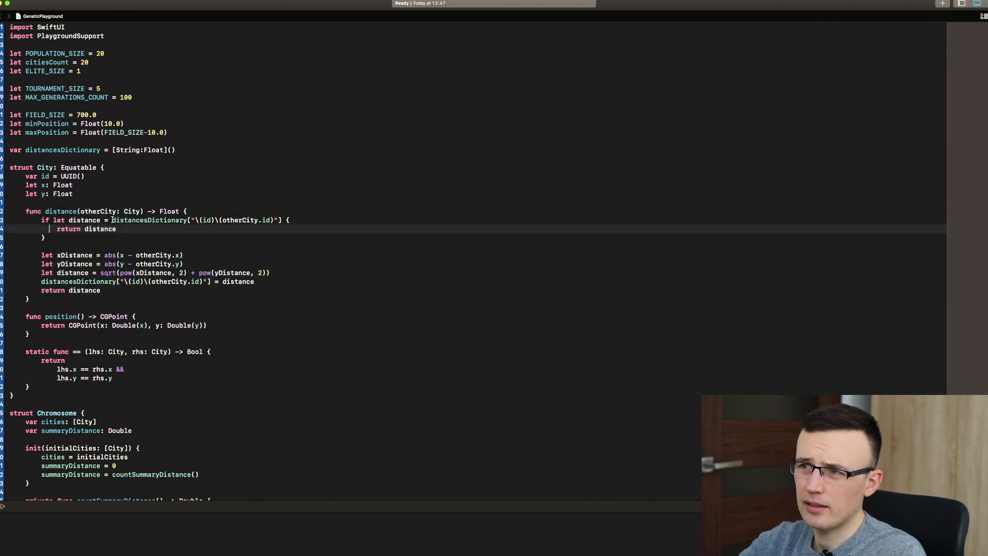
double_click(149, 220)
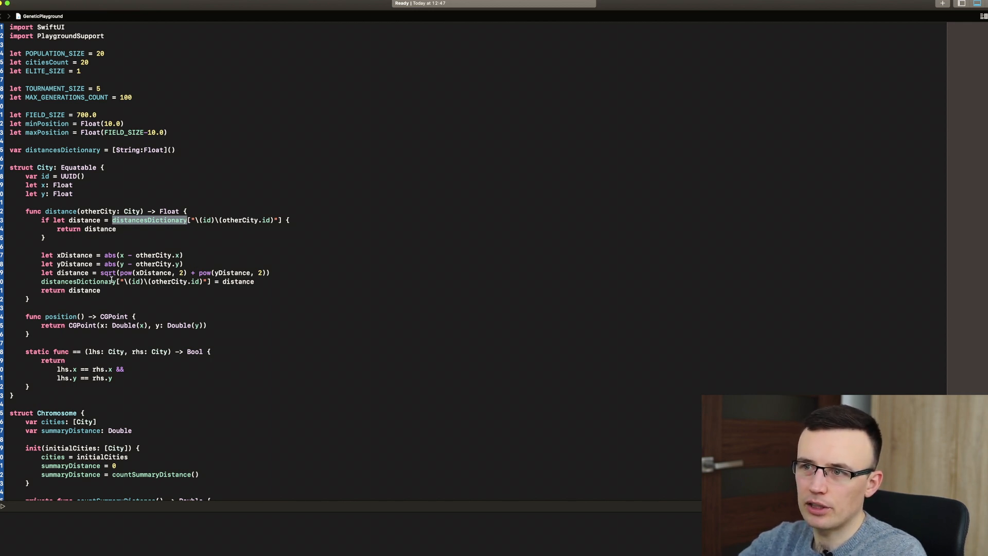
Scroll down through the following functions, highlighting identifiers to trace where they are used
scroll("down", 3)
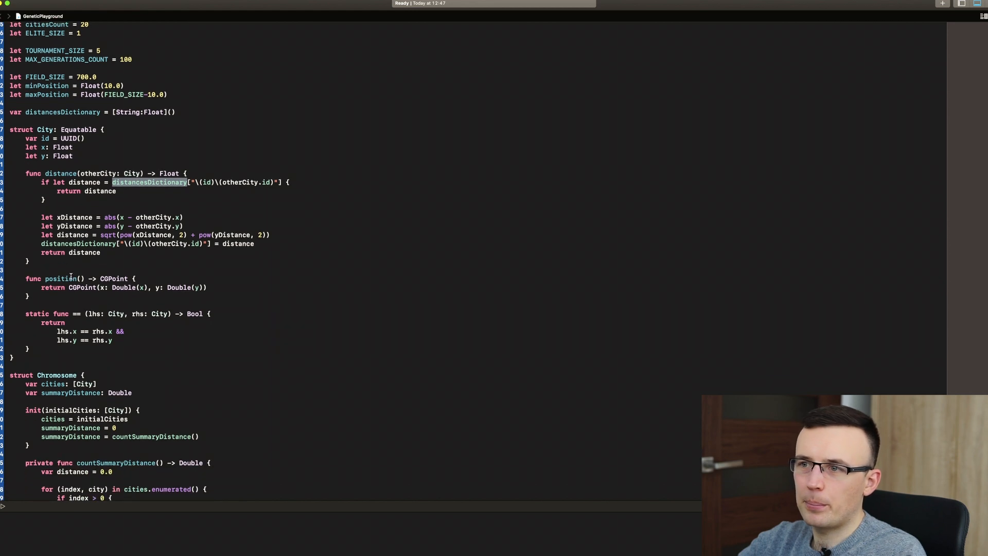
double_click(60, 279)
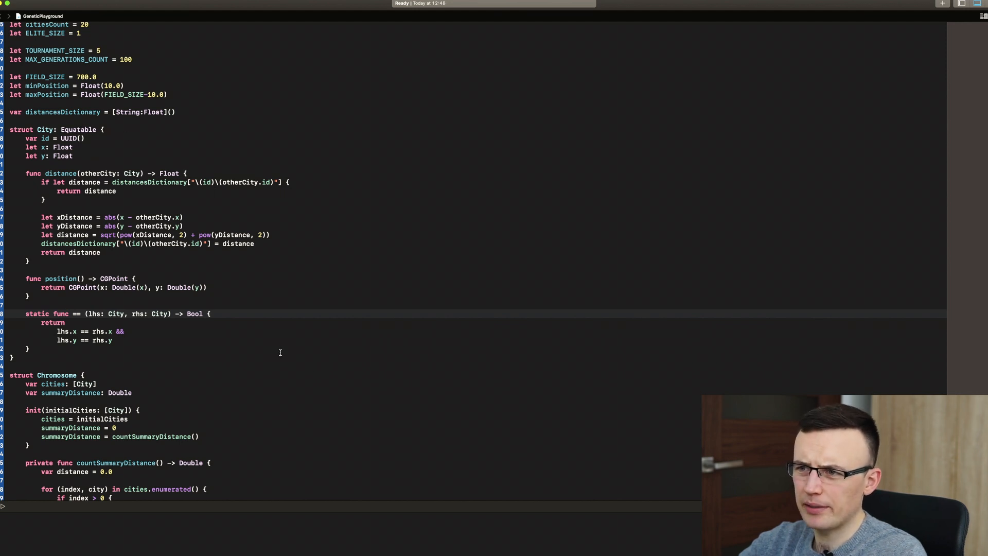
mouse_move(78, 362)
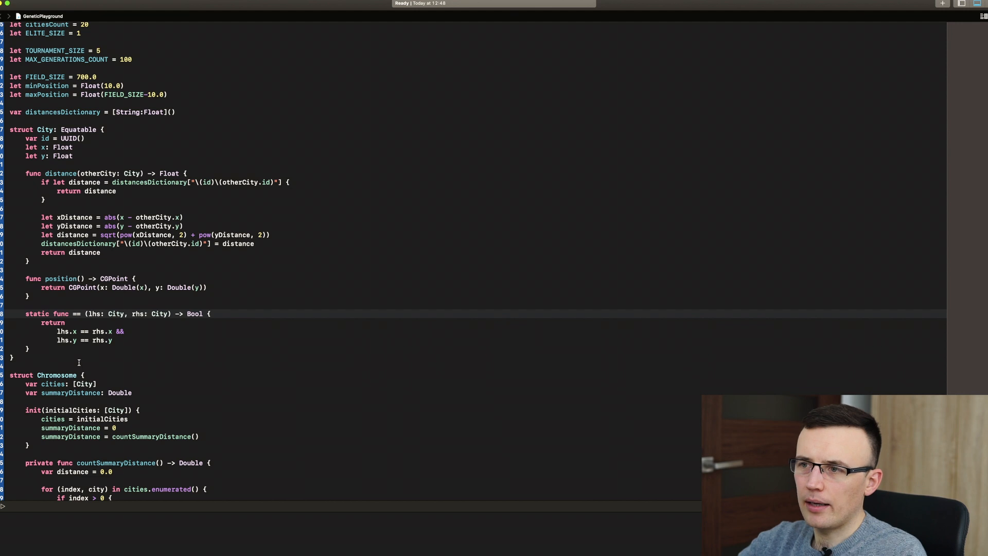
scroll("down", 3)
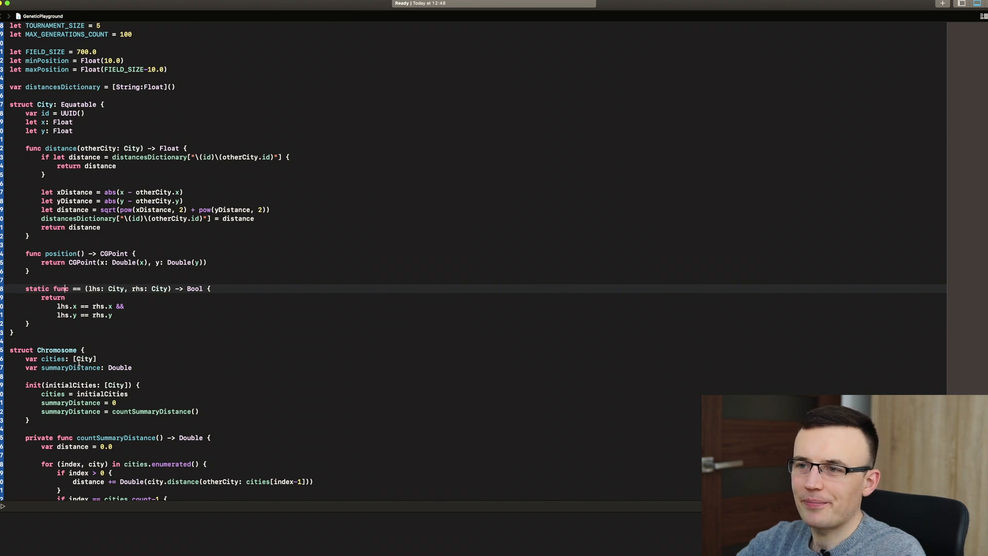
scroll("down", 3)
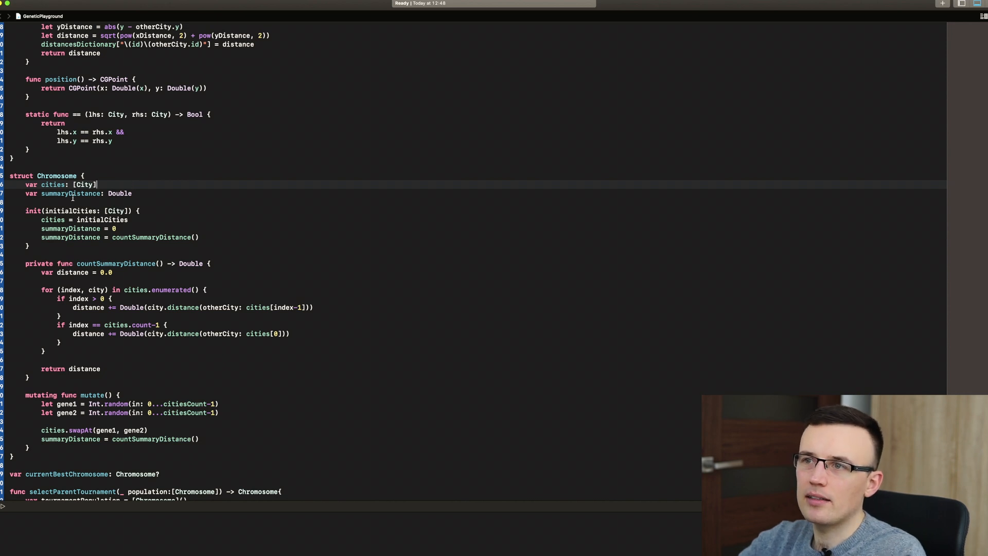
double_click(71, 193)
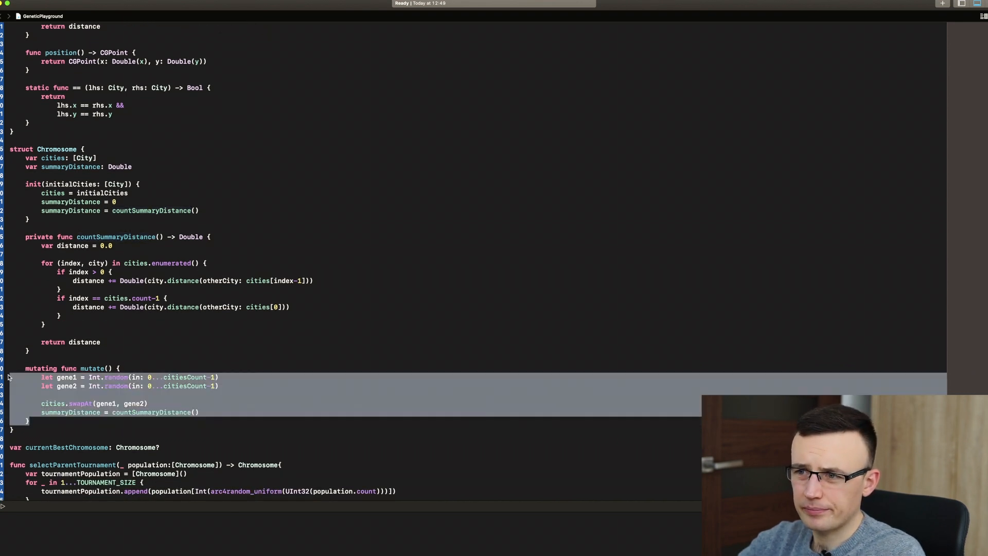
left_click(53, 360)
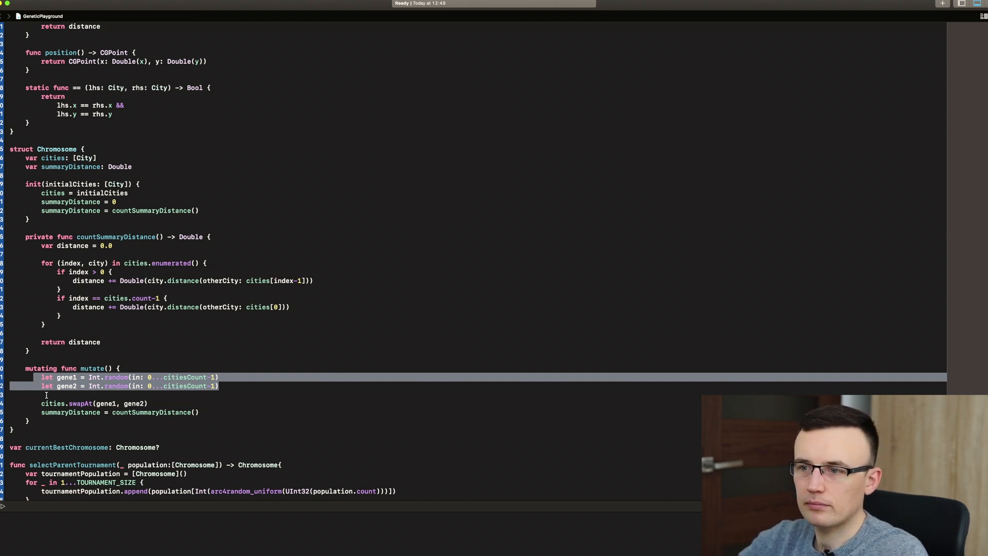
In the crossover code, highlight every use of newChromosome and of nextGeneration
scroll("down", 3)
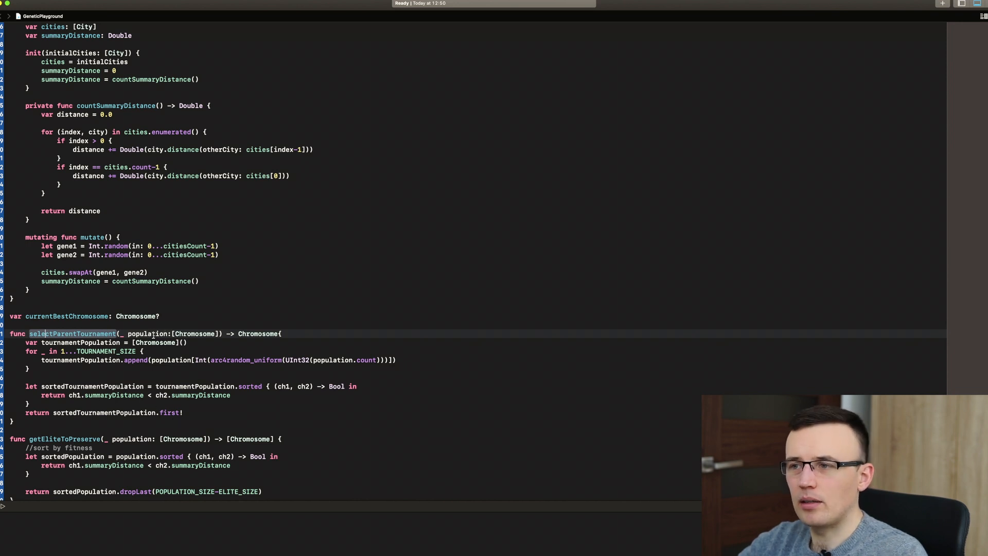
mouse_move(234, 328)
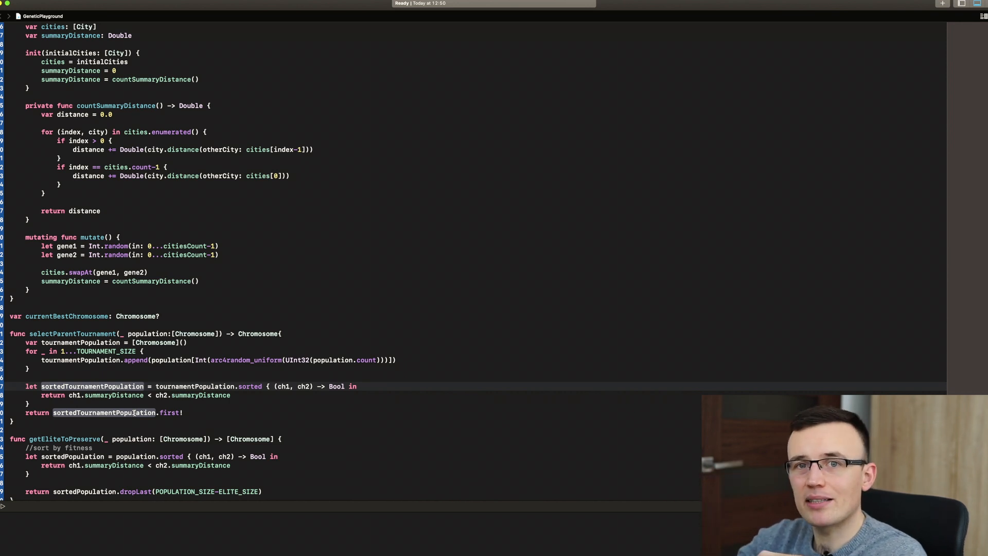
scroll("down", 3)
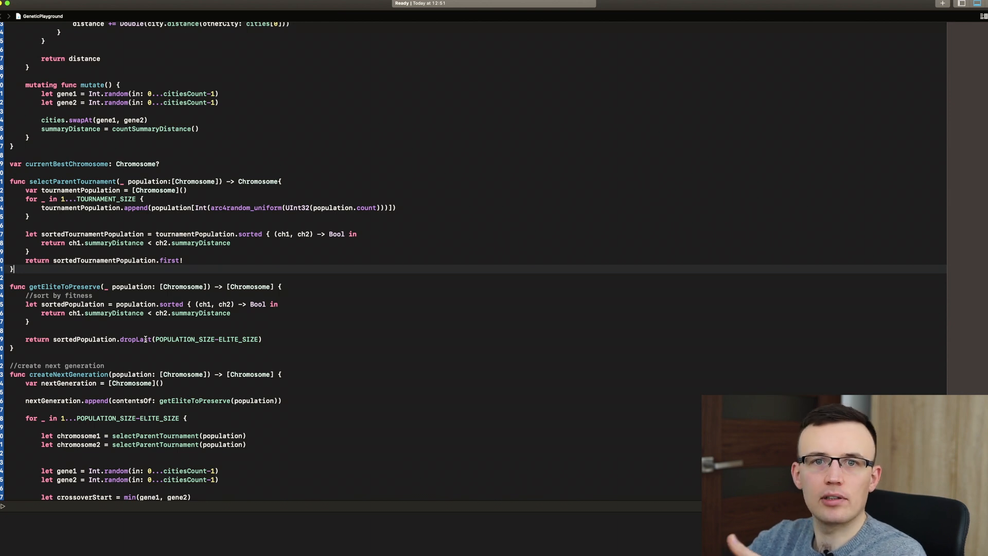
scroll("down", 3)
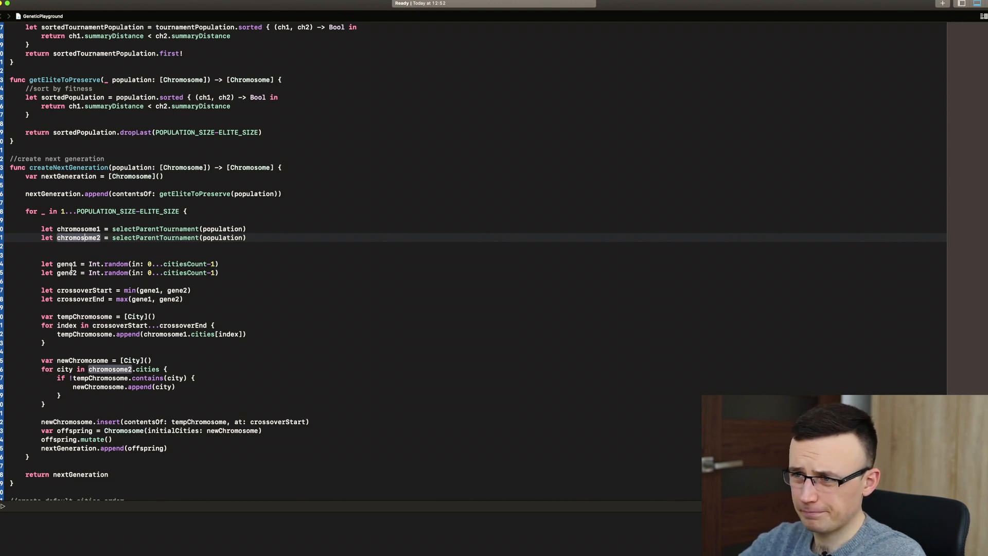
left_click(66, 263)
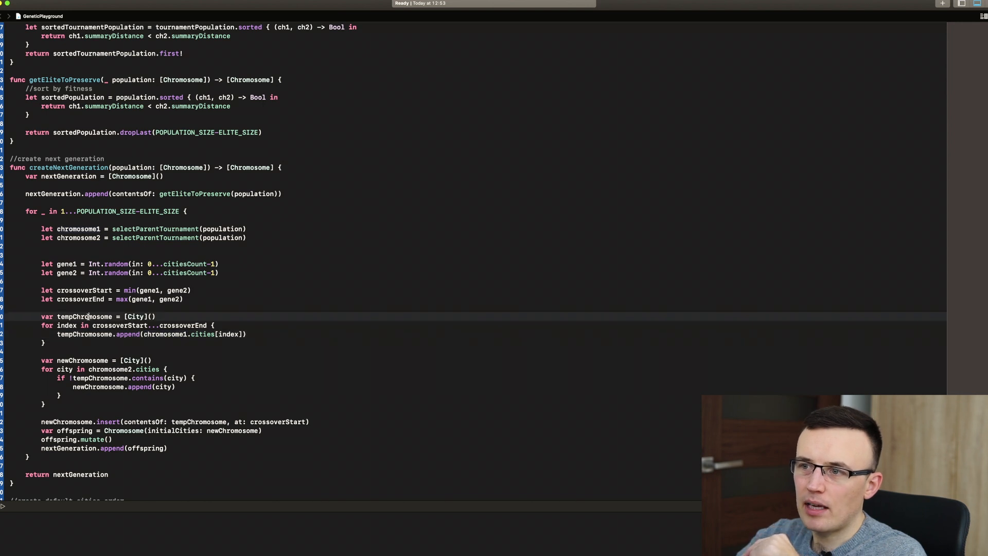
double_click(85, 315)
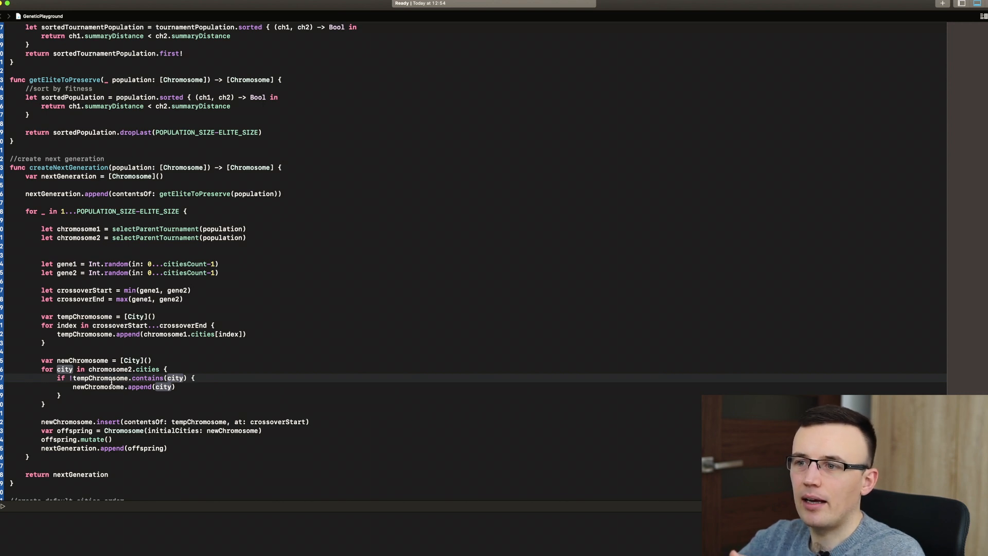
double_click(82, 360)
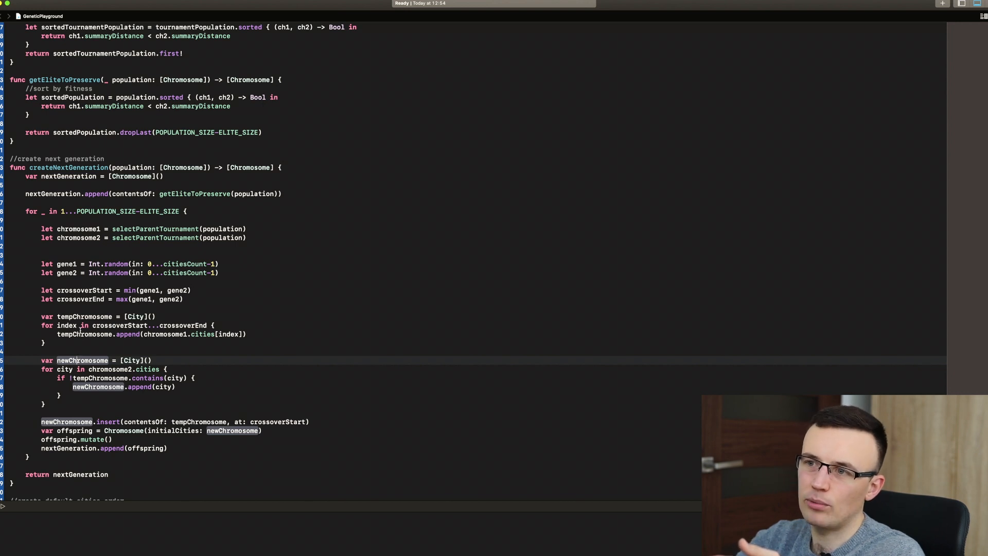
left_click(88, 315)
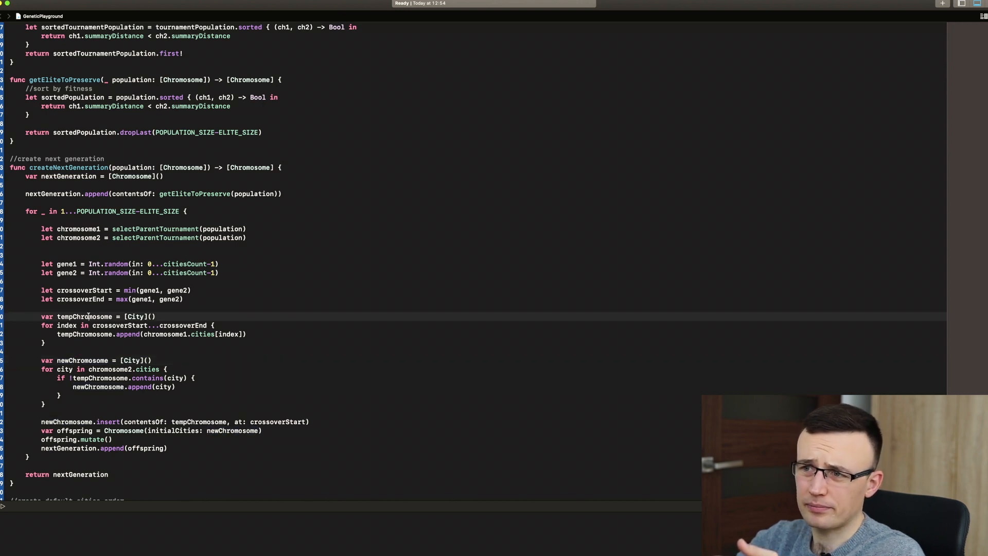
double_click(83, 316)
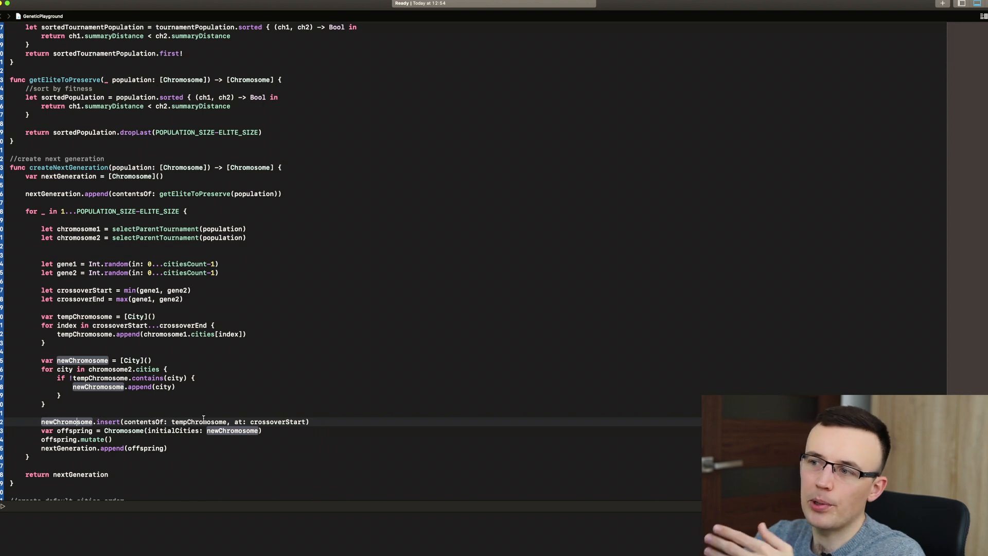
left_click(277, 422)
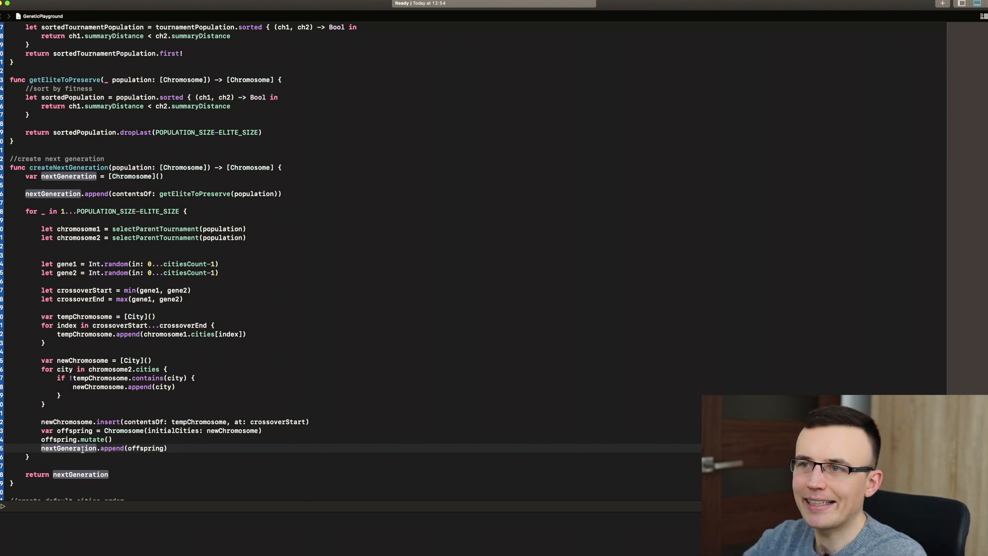
In the city setup code, highlight the per-city print call and the uses of tempArray and defaultOrder
scroll("down", 3)
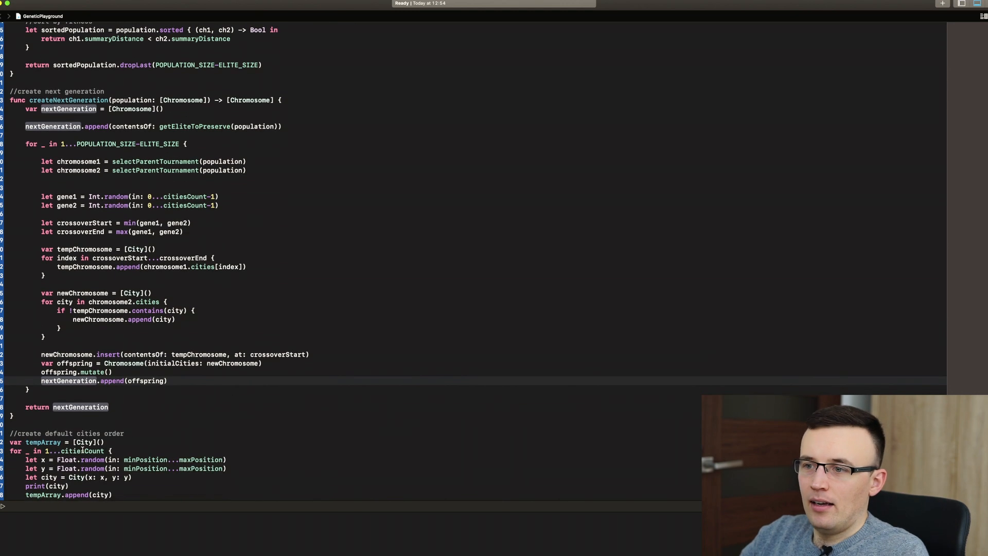
scroll("down", 3)
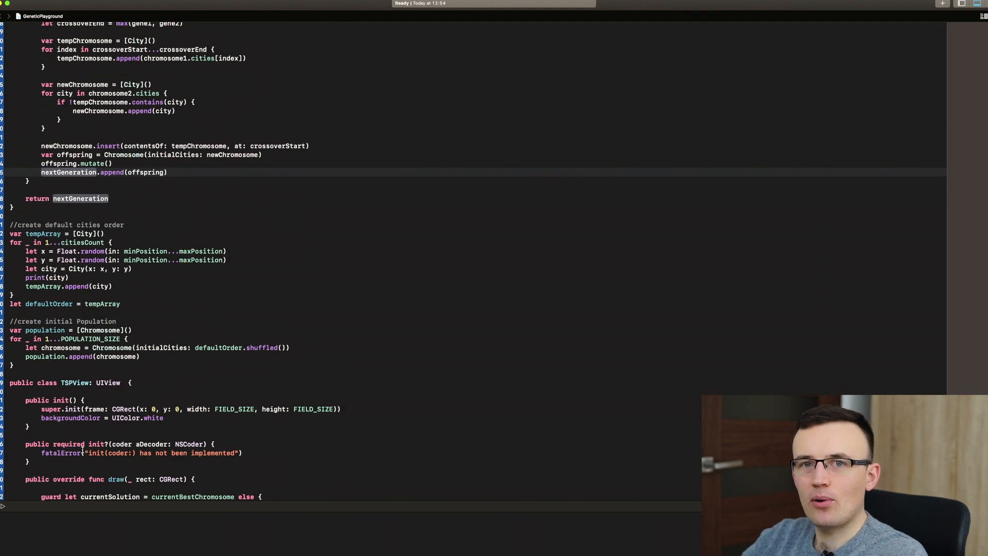
scroll("down", 3)
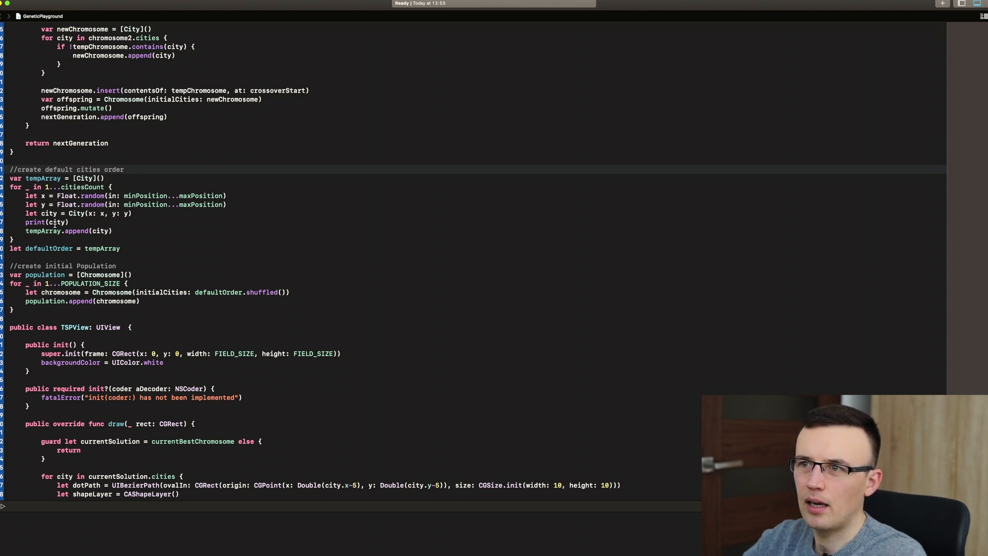
double_click(34, 222)
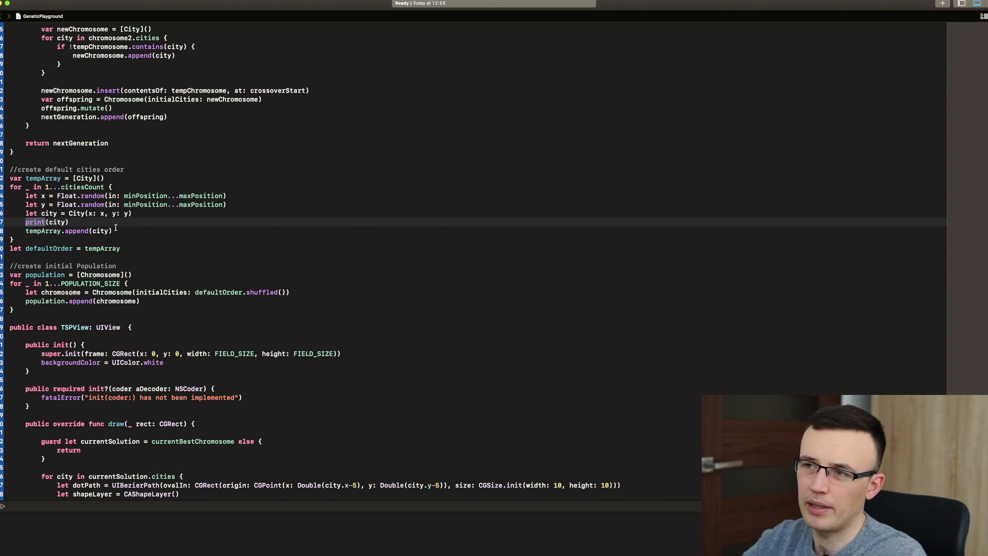
double_click(41, 230)
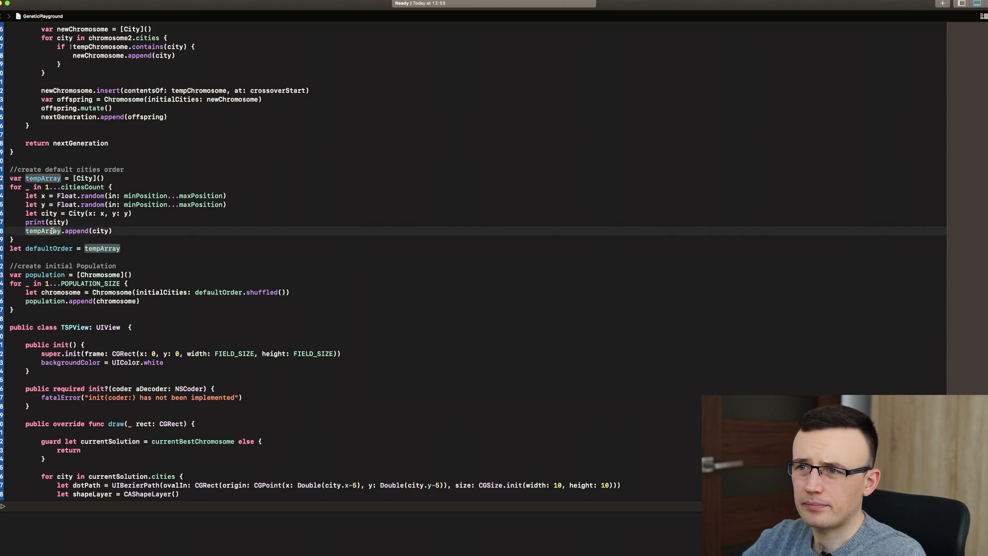
left_click(44, 248)
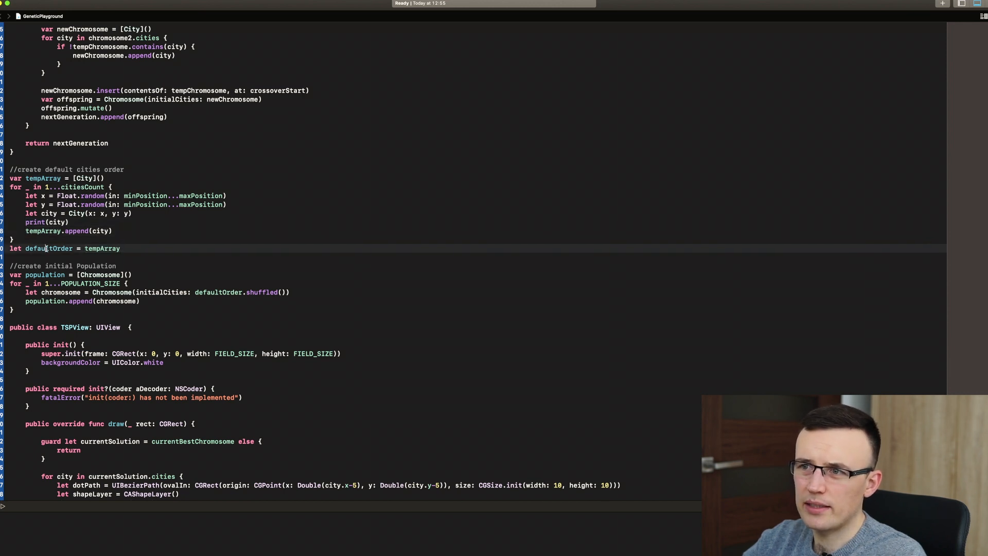
double_click(48, 248)
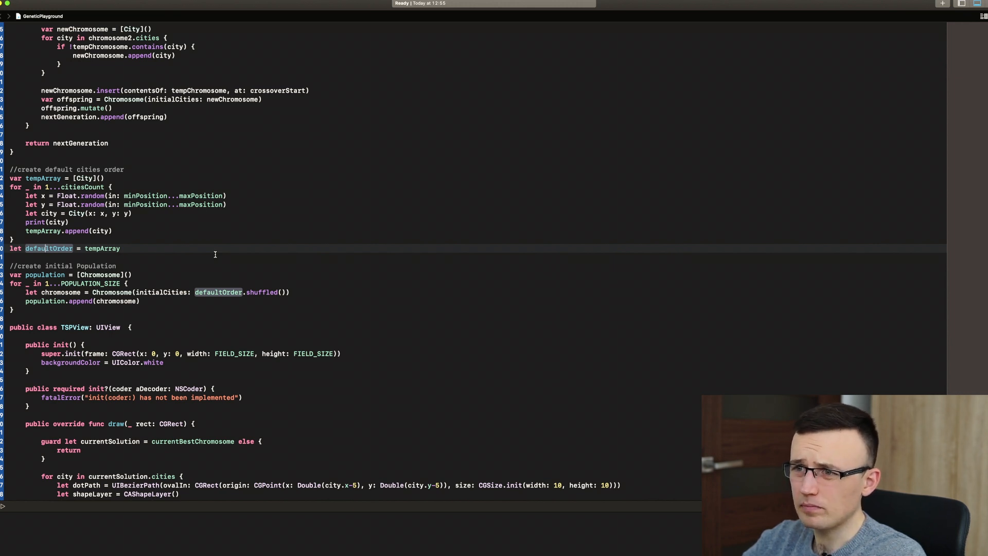
Scroll down to the route-drawing code at the end of the playground and back up
scroll("down", 3)
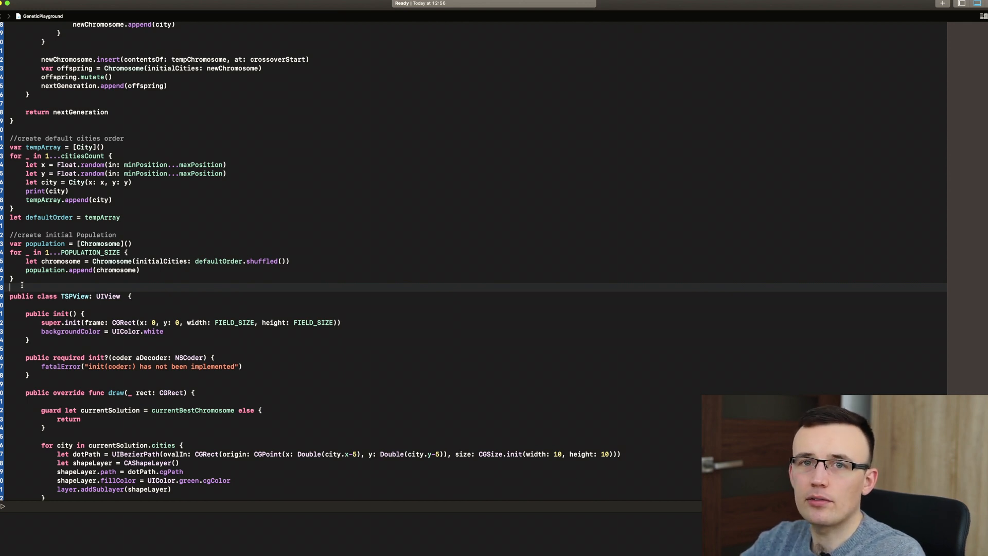
scroll("down", 3)
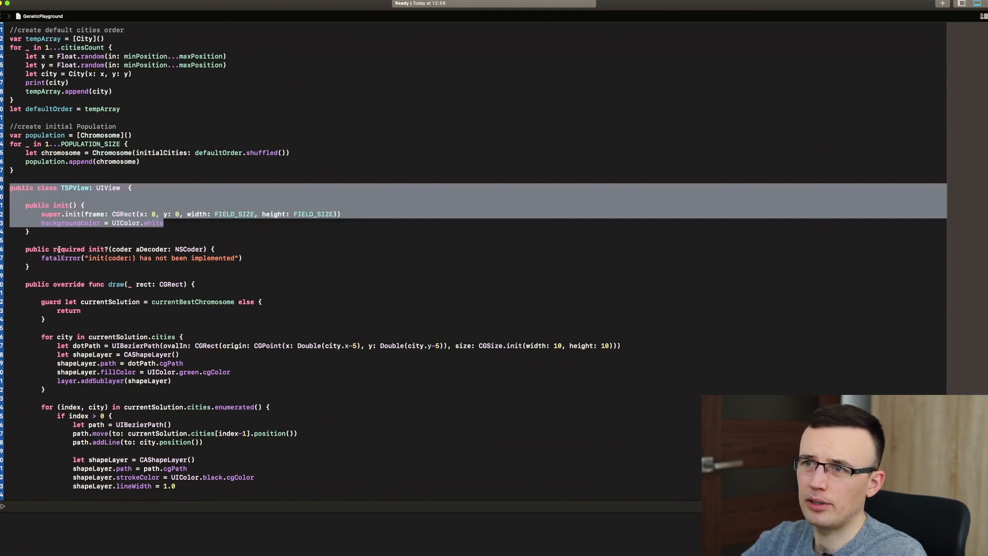
scroll("down", 3)
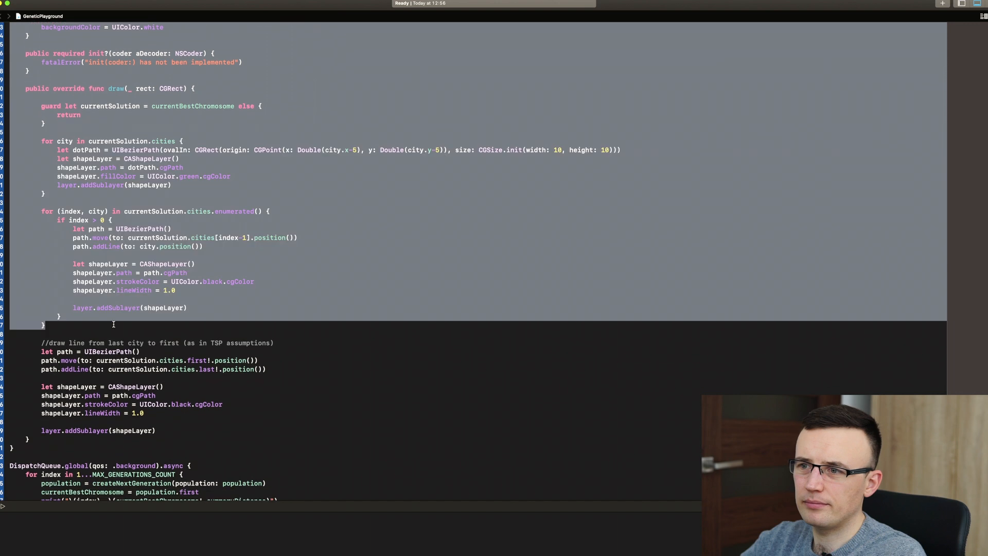
left_click(105, 451)
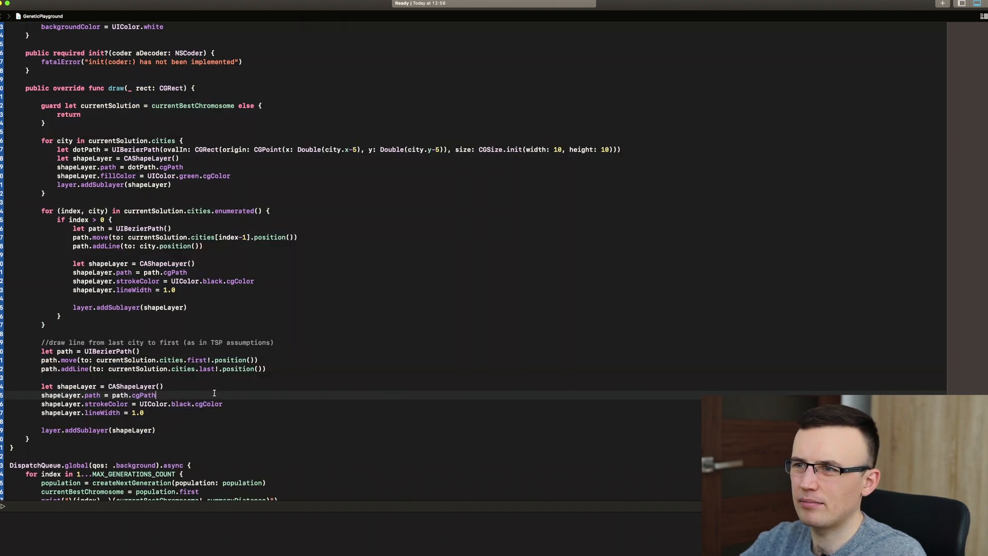
scroll("up", 3)
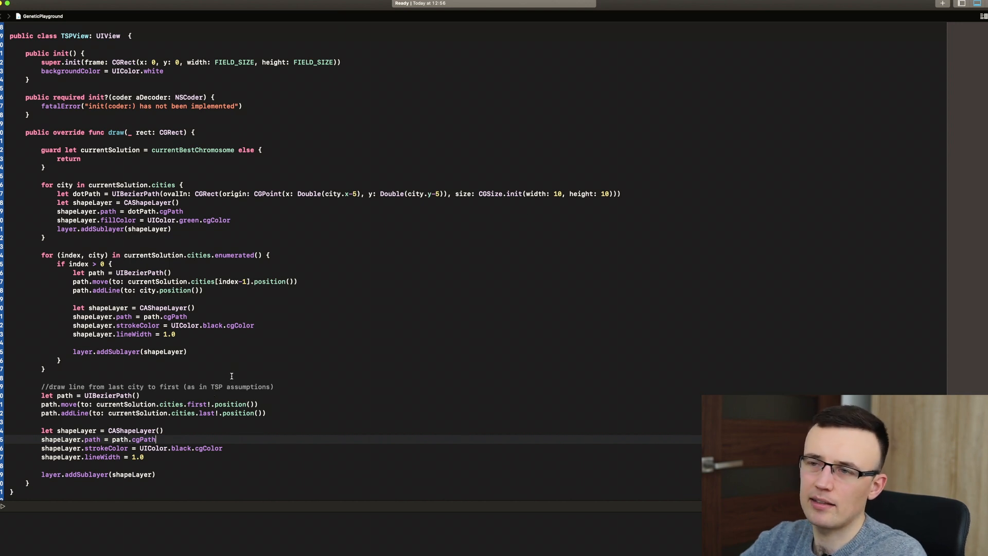
scroll("down", 3)
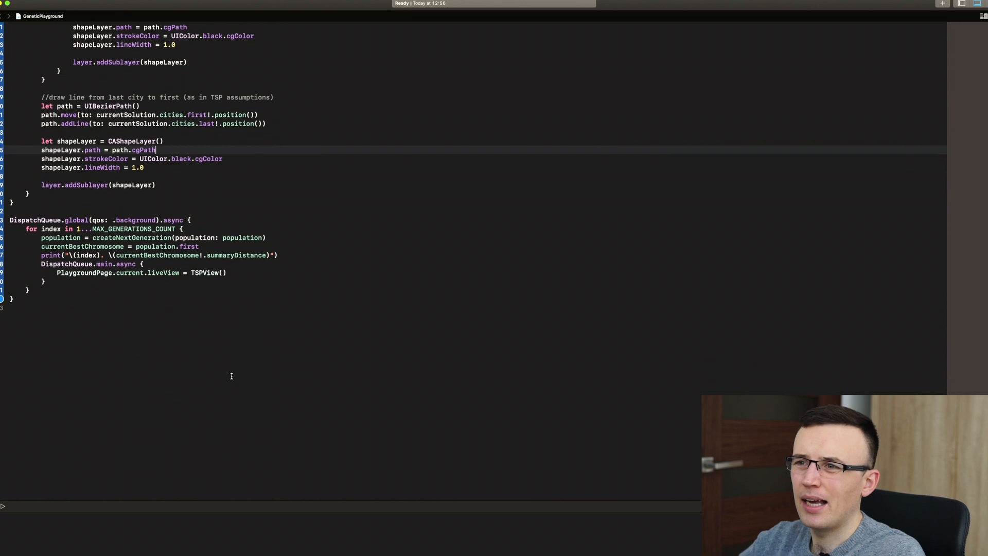
scroll("up", 3)
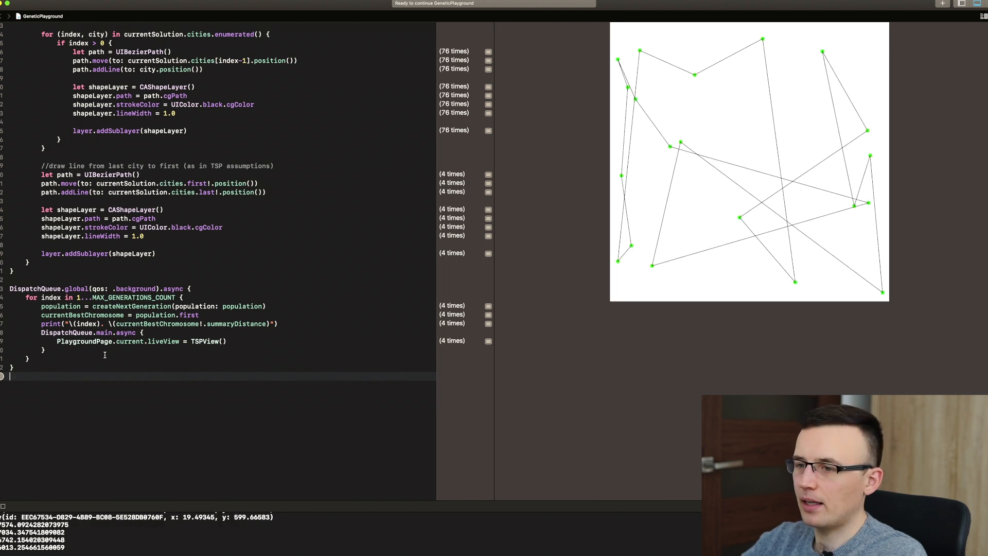
mouse_move(39, 495)
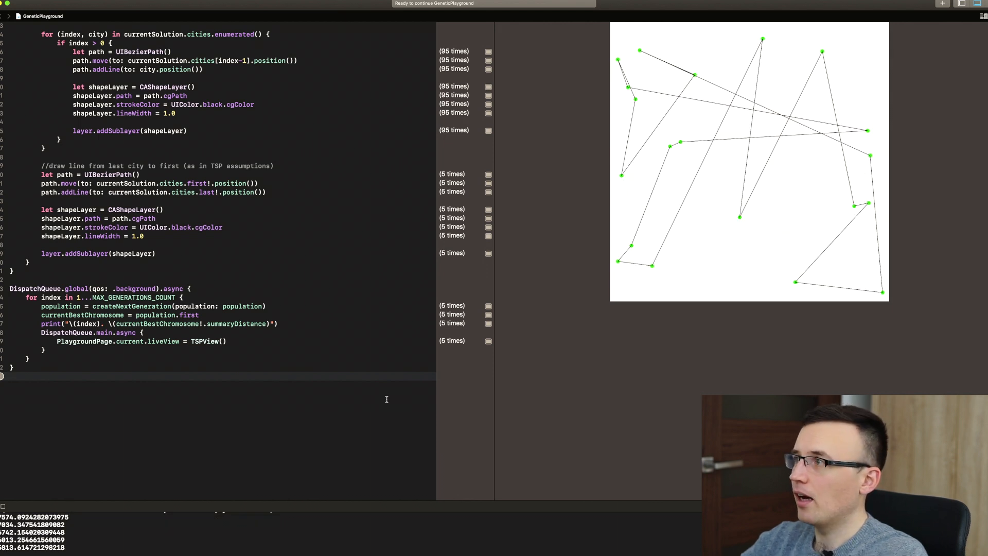
mouse_move(452, 433)
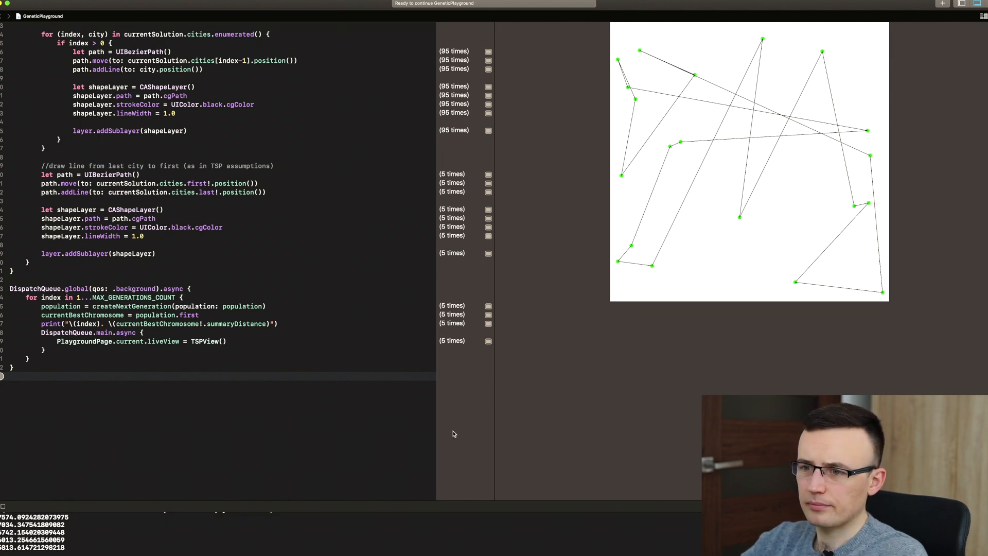